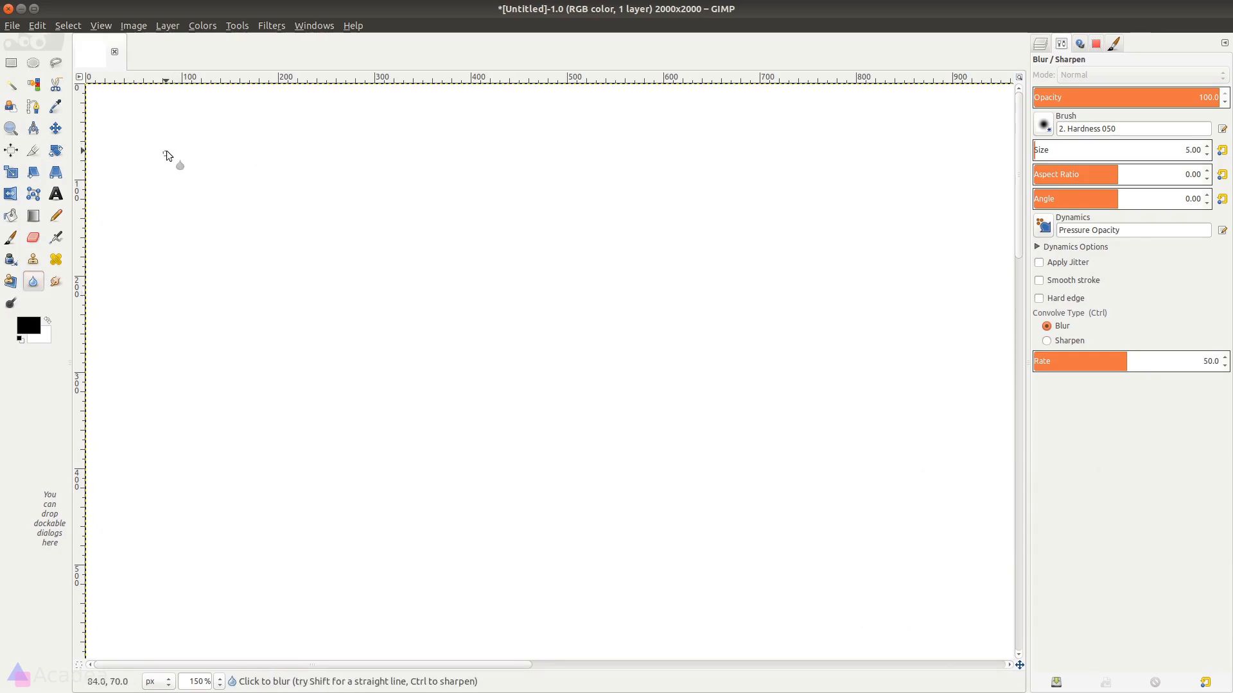
{"action": "mouse_move", "coordinate": [173, 185]}
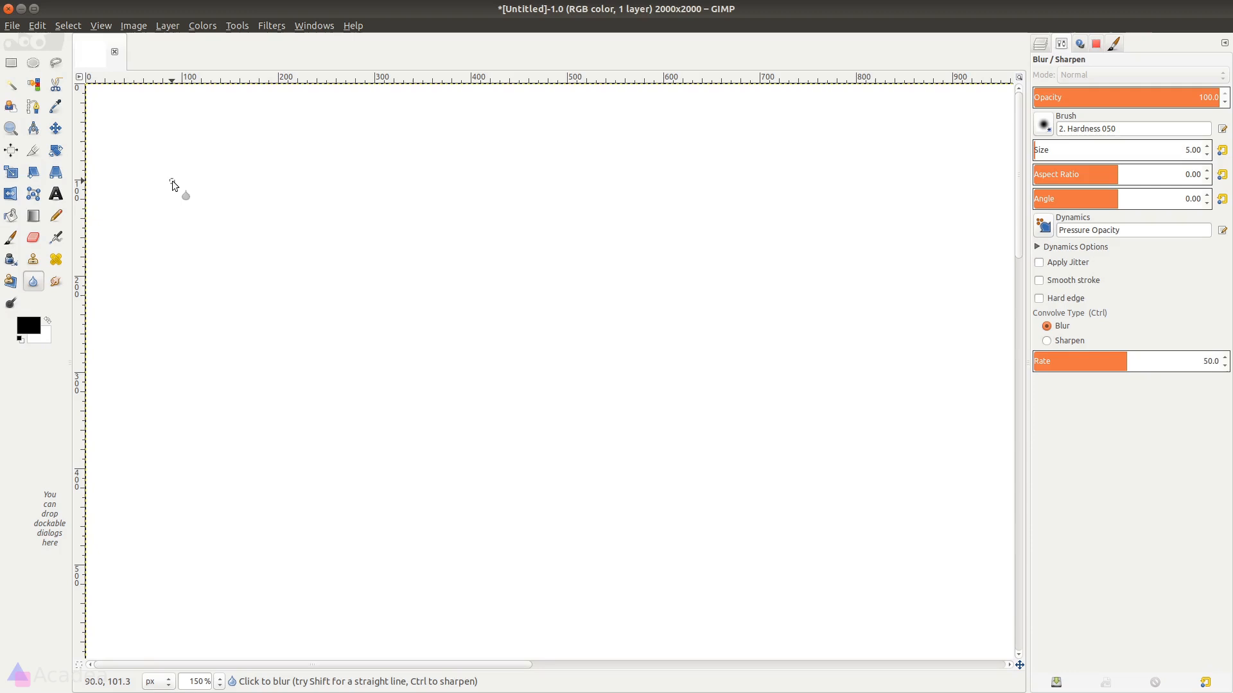
Step: Choose the Pencil tool to freehand-write '1. offline' and start a '2' below it
{"action": "left_click", "coordinate": [56, 216]}
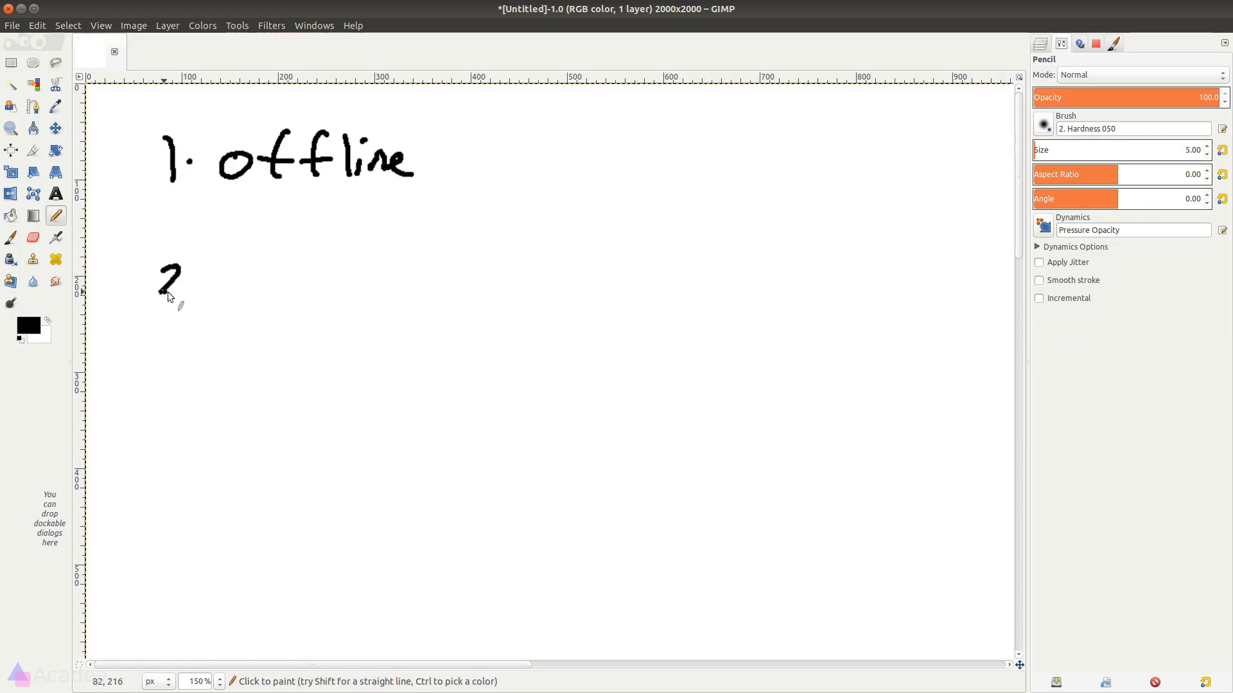
Step: Handwrite 'installable' after the '2.' so the line reads '2. installable'
{"action": "left_click_drag", "start_coordinate": [174, 283], "coordinate": [366, 283]}
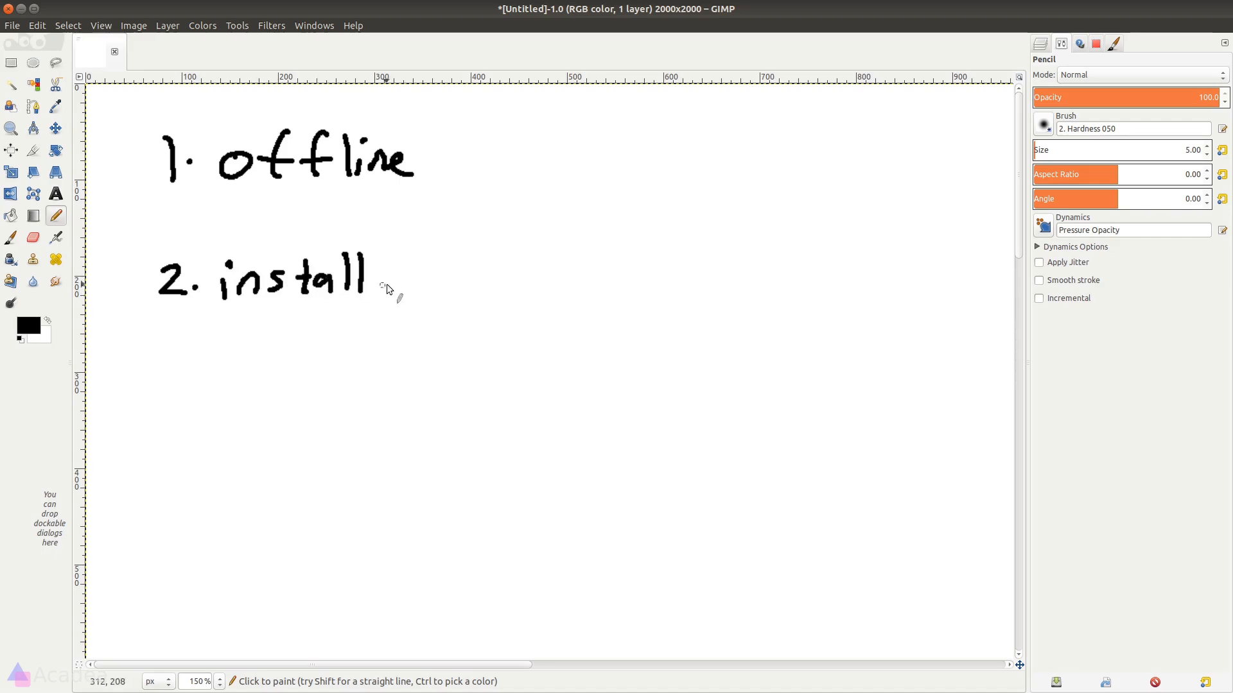
{"action": "left_click_drag", "start_coordinate": [370, 279], "coordinate": [476, 279]}
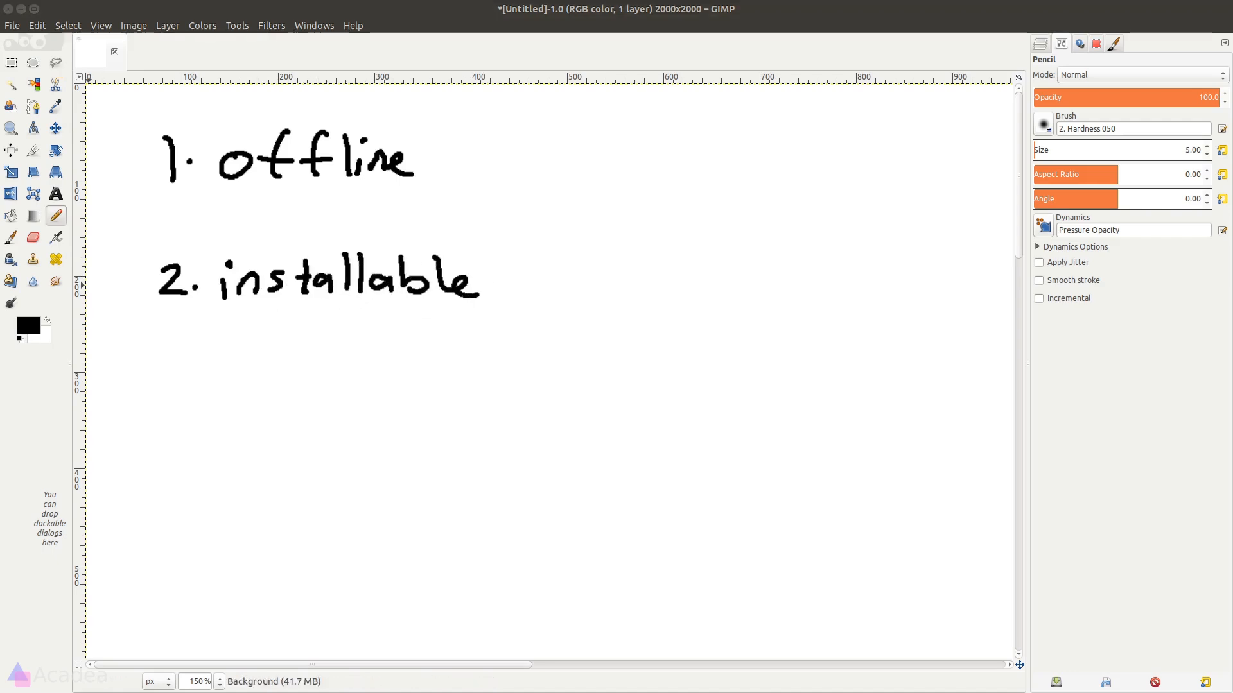
{"action": "mouse_move", "coordinate": [571, 116]}
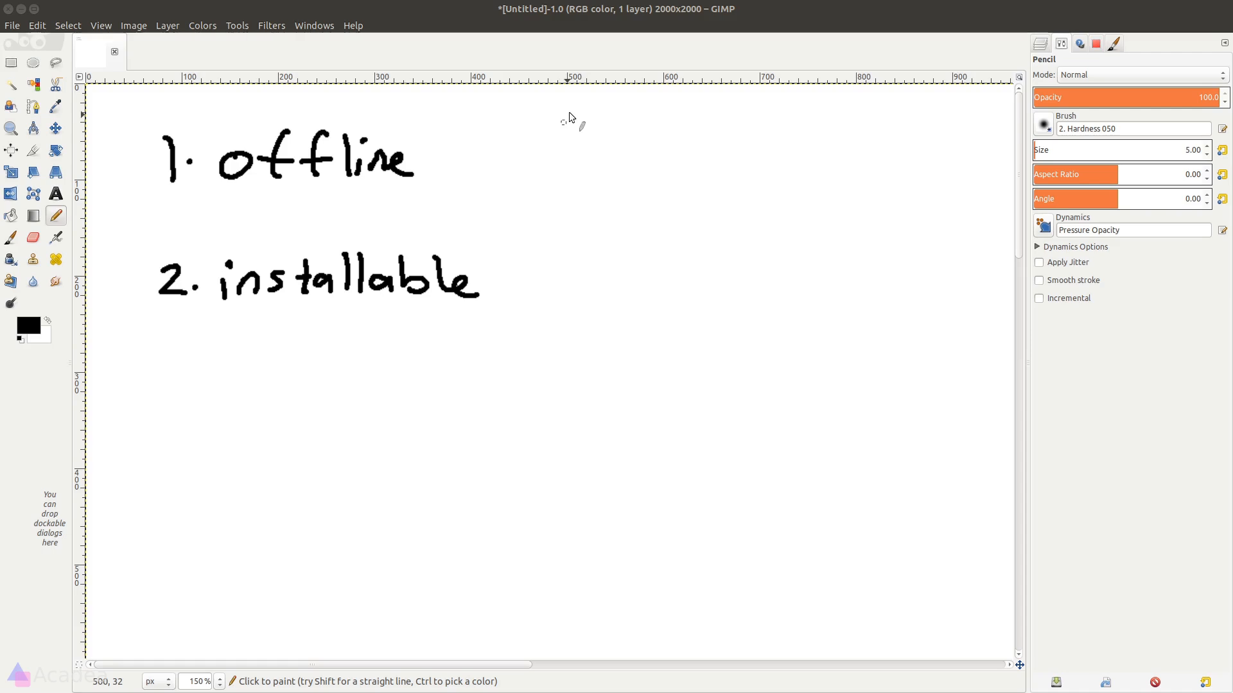
{"action": "mouse_move", "coordinate": [542, 105]}
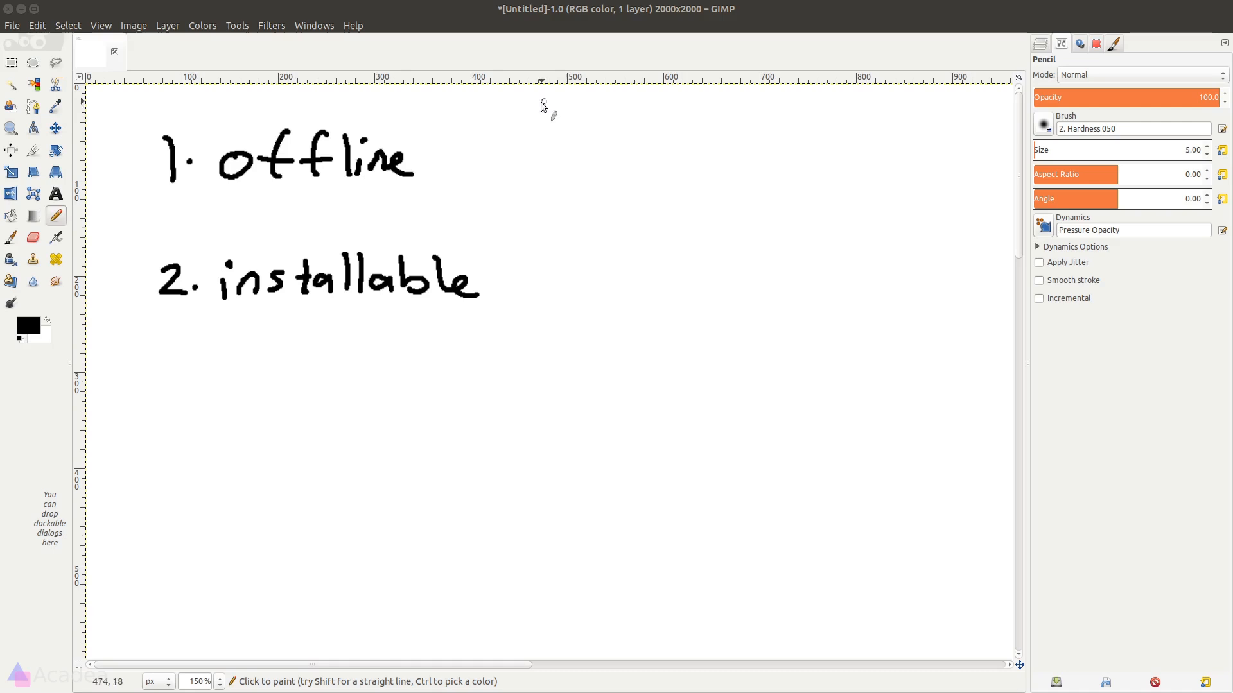
Step: Write 'native / filesystem' and 'pwa / cache / indexedDB' columns beside the offline point
{"action": "left_click_drag", "start_coordinate": [523, 103], "coordinate": [637, 110]}
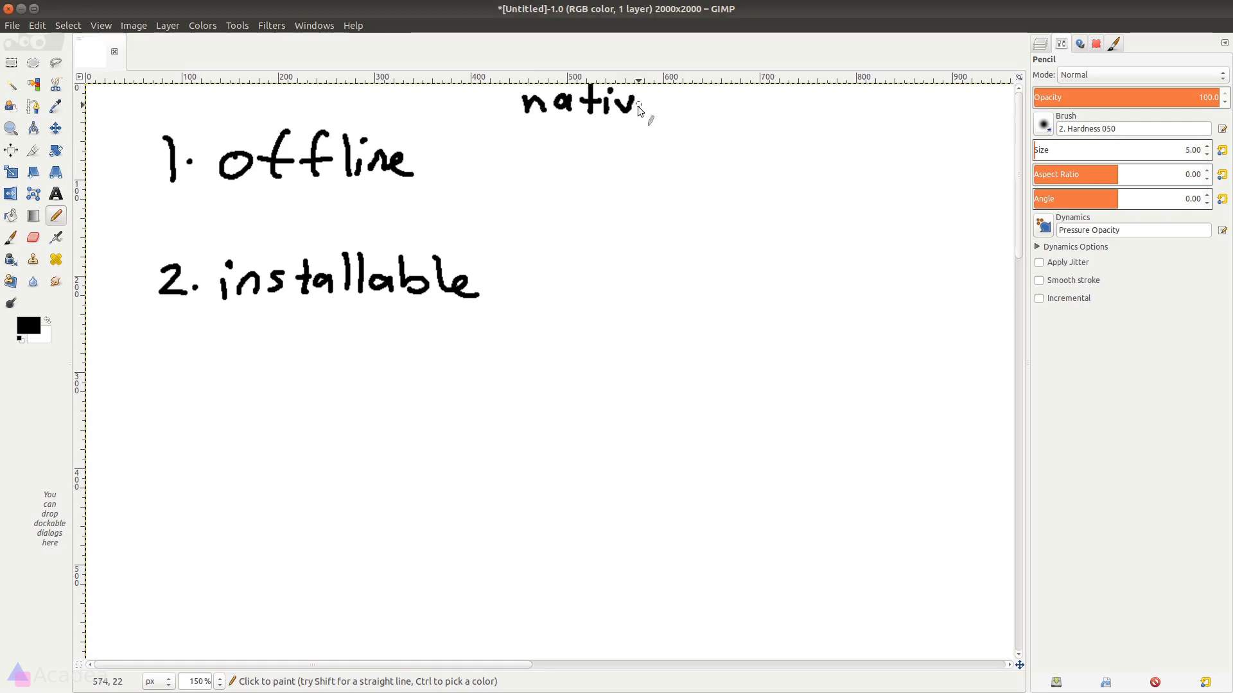
{"action": "left_click_drag", "start_coordinate": [519, 161], "coordinate": [597, 169]}
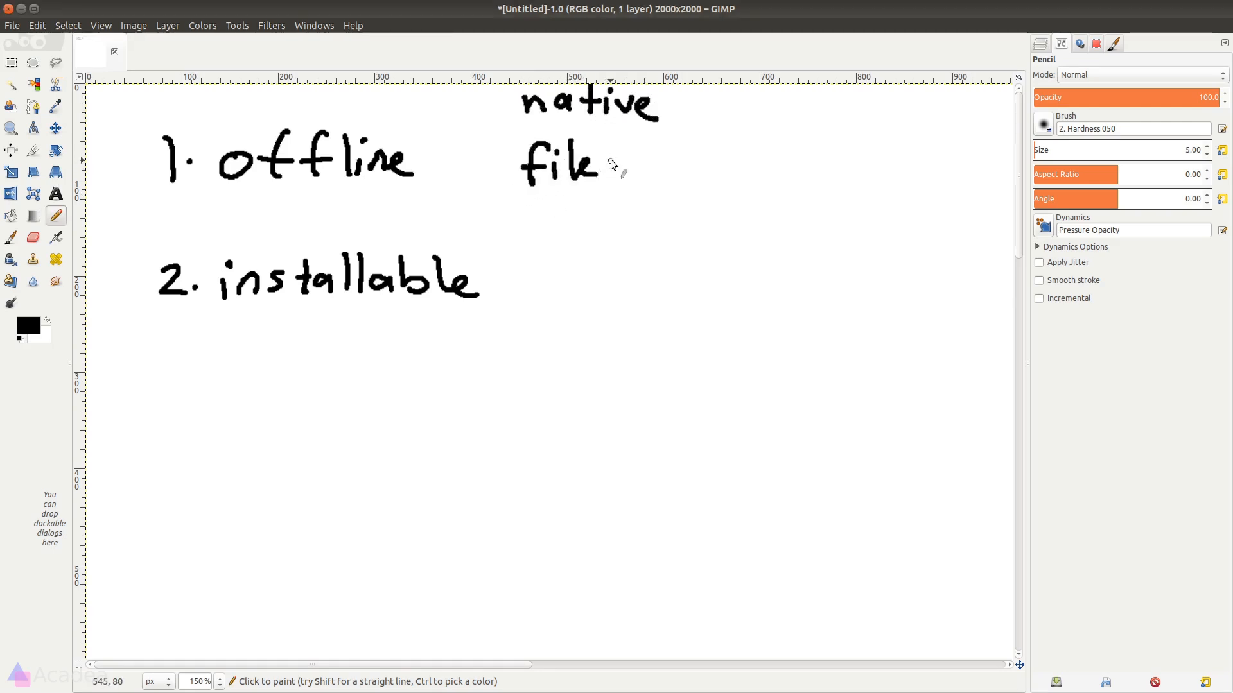
{"action": "left_click_drag", "start_coordinate": [597, 165], "coordinate": [723, 170]}
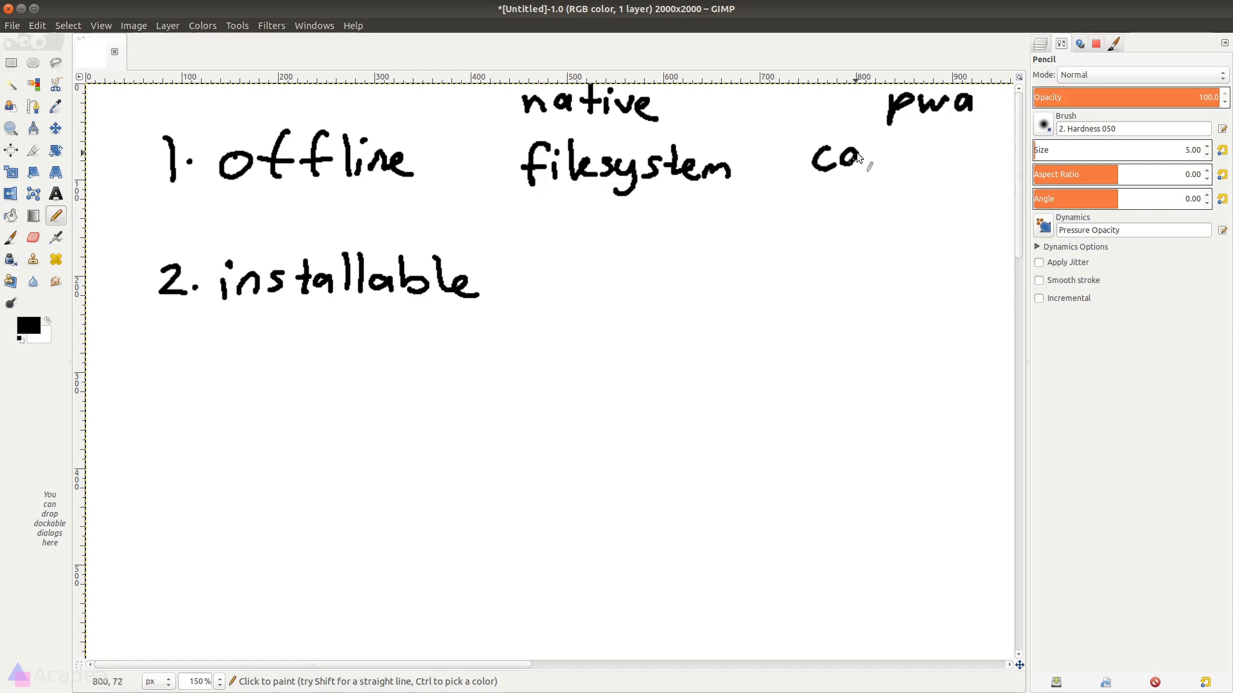
{"action": "left_click_drag", "start_coordinate": [818, 157], "coordinate": [896, 211]}
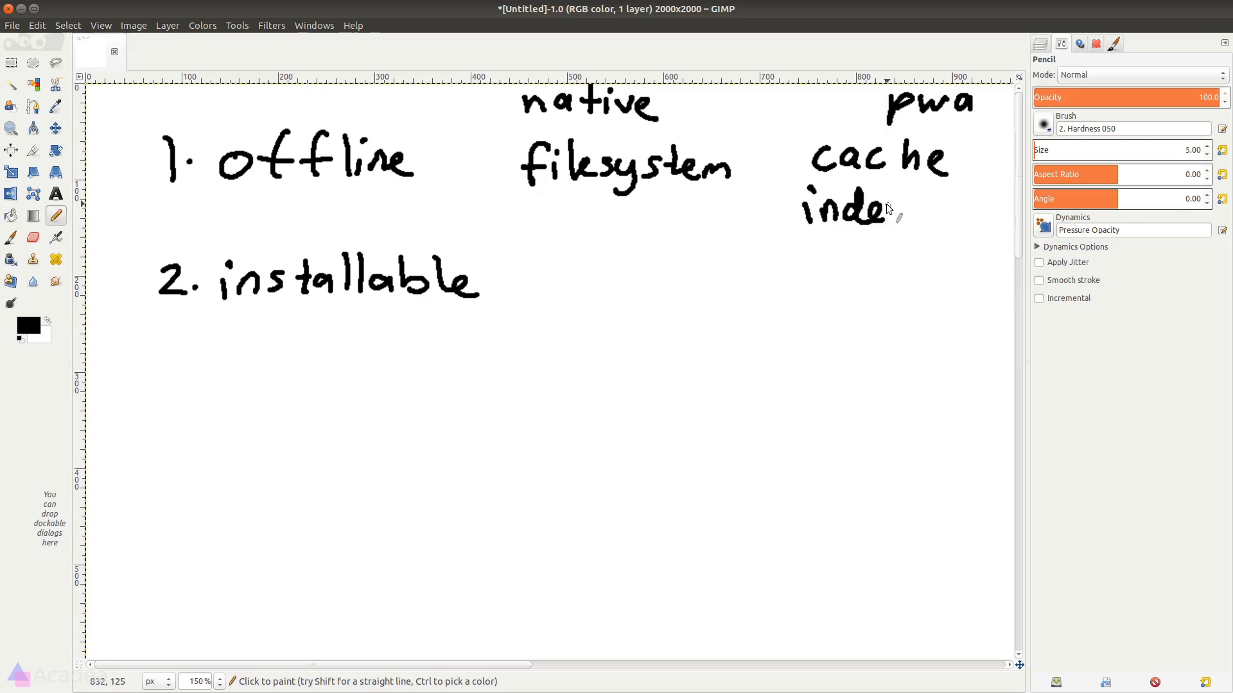
{"action": "left_click_drag", "start_coordinate": [889, 209], "coordinate": [971, 224]}
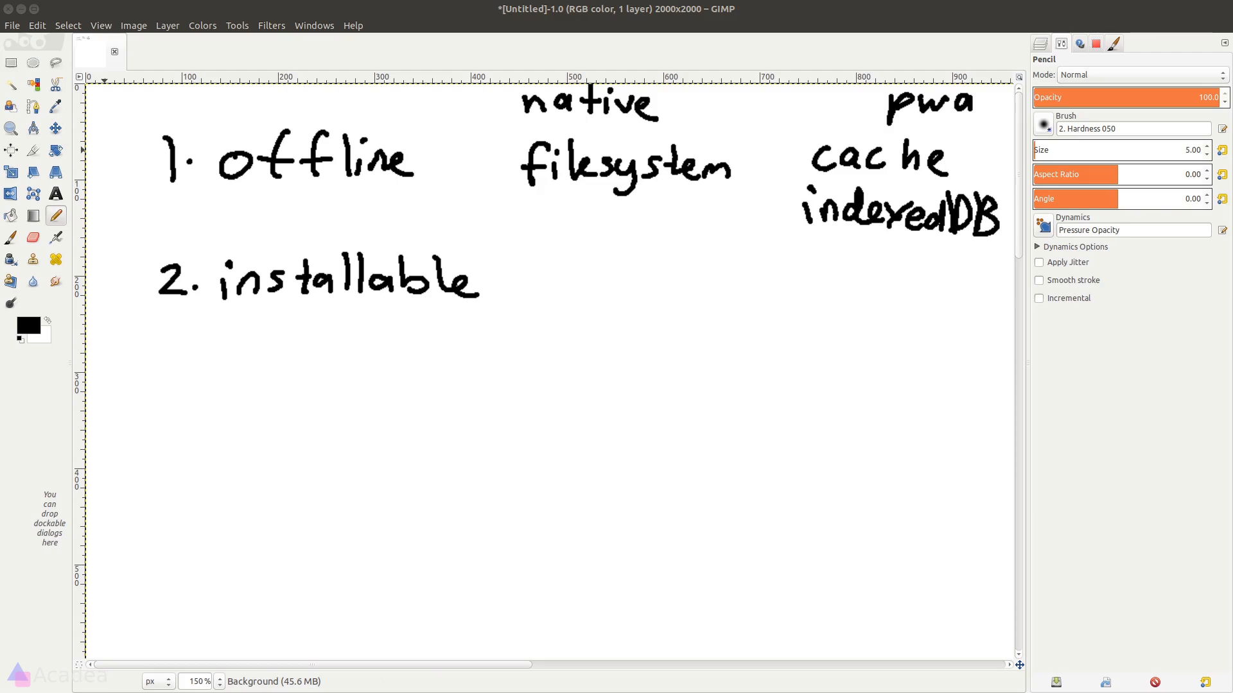
{"action": "mouse_move", "coordinate": [554, 259]}
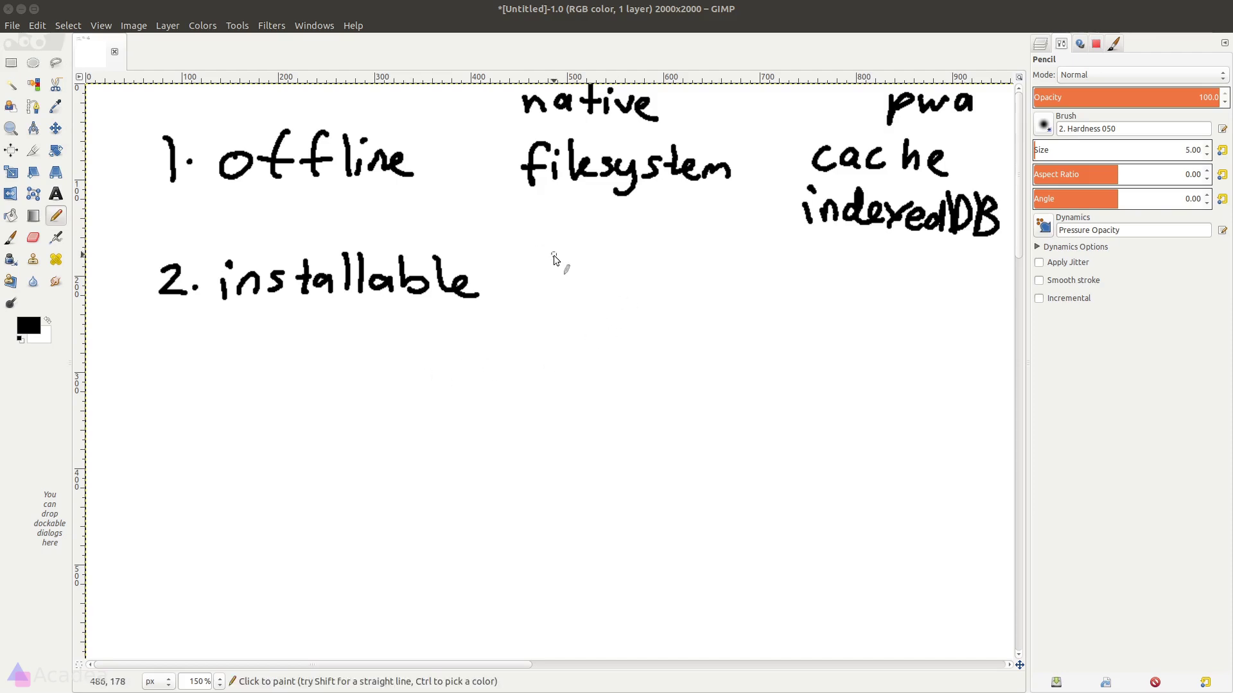
{"action": "mouse_move", "coordinate": [555, 256]}
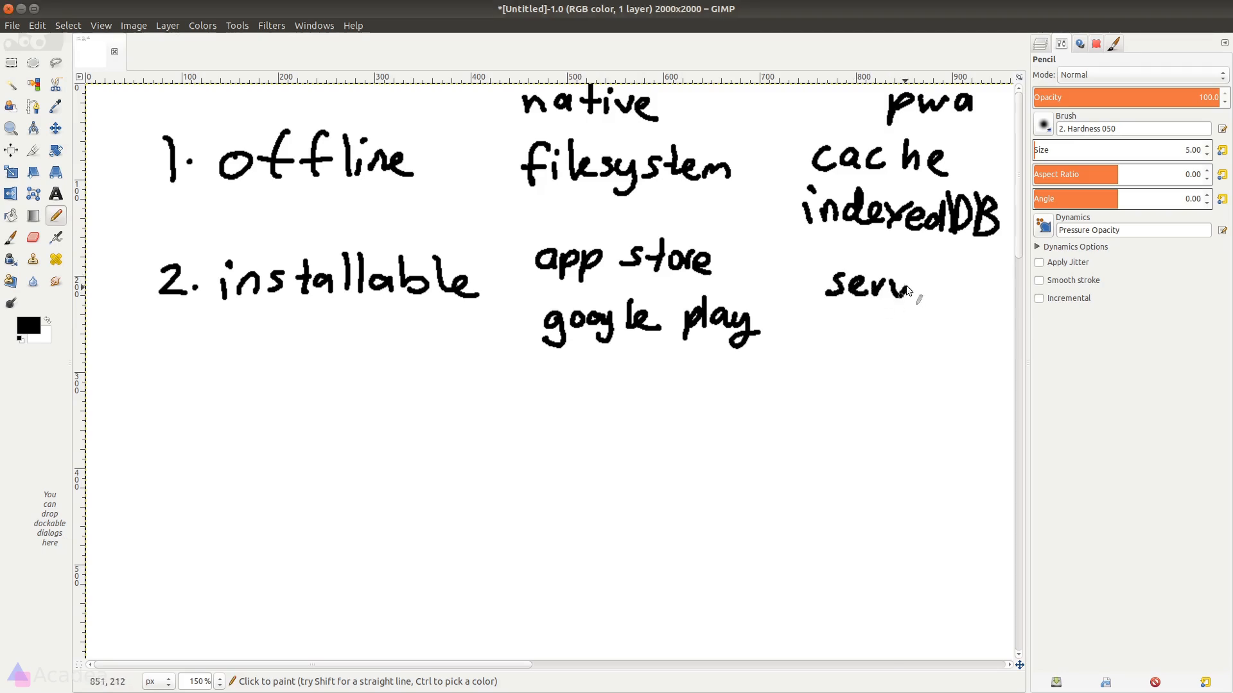
Step: Write 'service worker + manifest json' in the pwa column next to installable
{"action": "left_click_drag", "start_coordinate": [912, 286], "coordinate": [990, 326]}
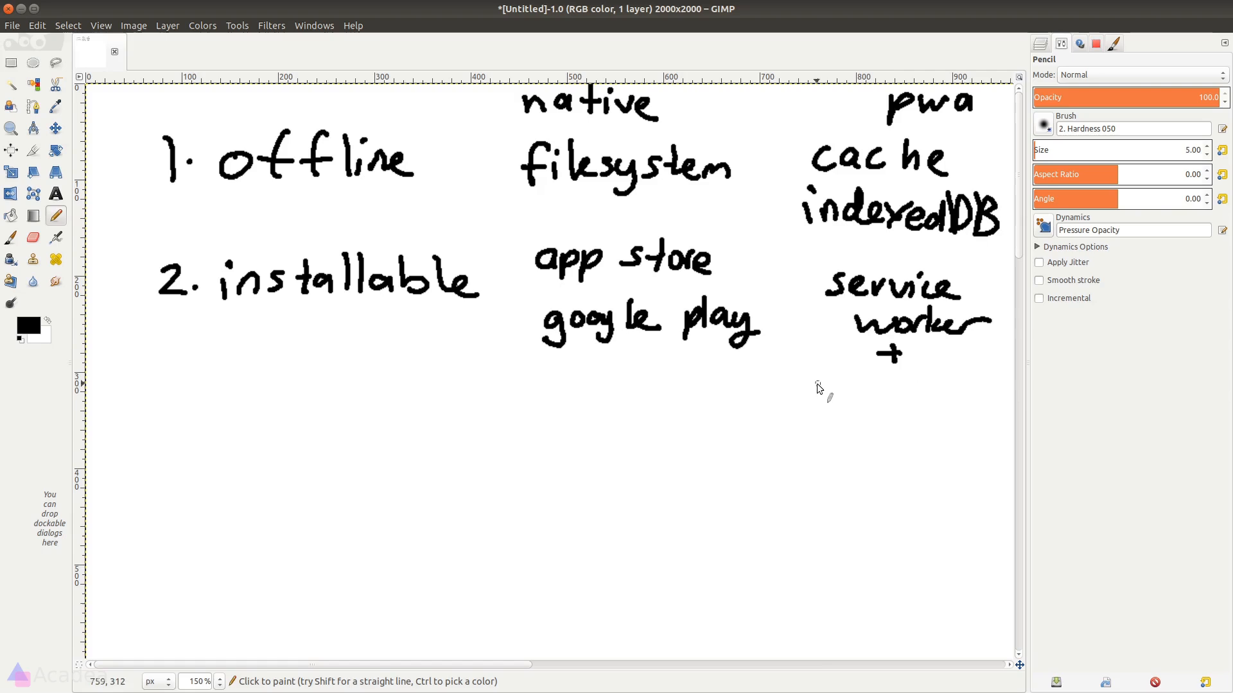
{"action": "left_click_drag", "start_coordinate": [822, 385], "coordinate": [979, 385]}
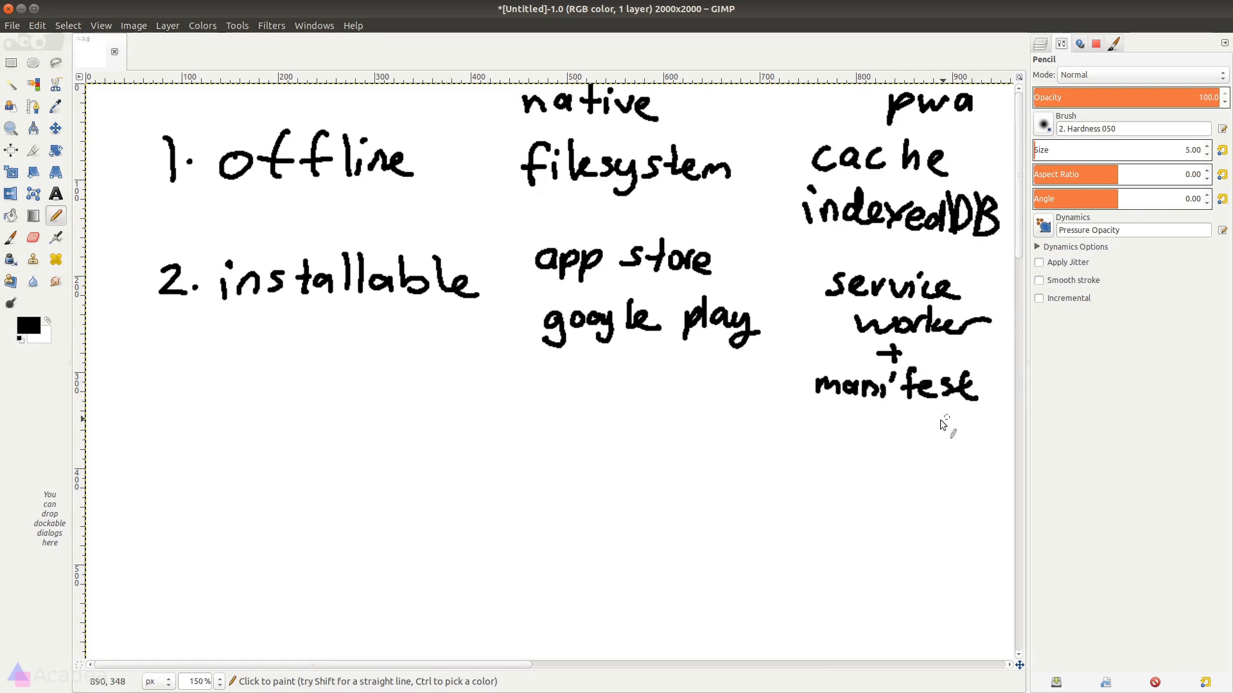
{"action": "left_click_drag", "start_coordinate": [864, 416], "coordinate": [944, 416]}
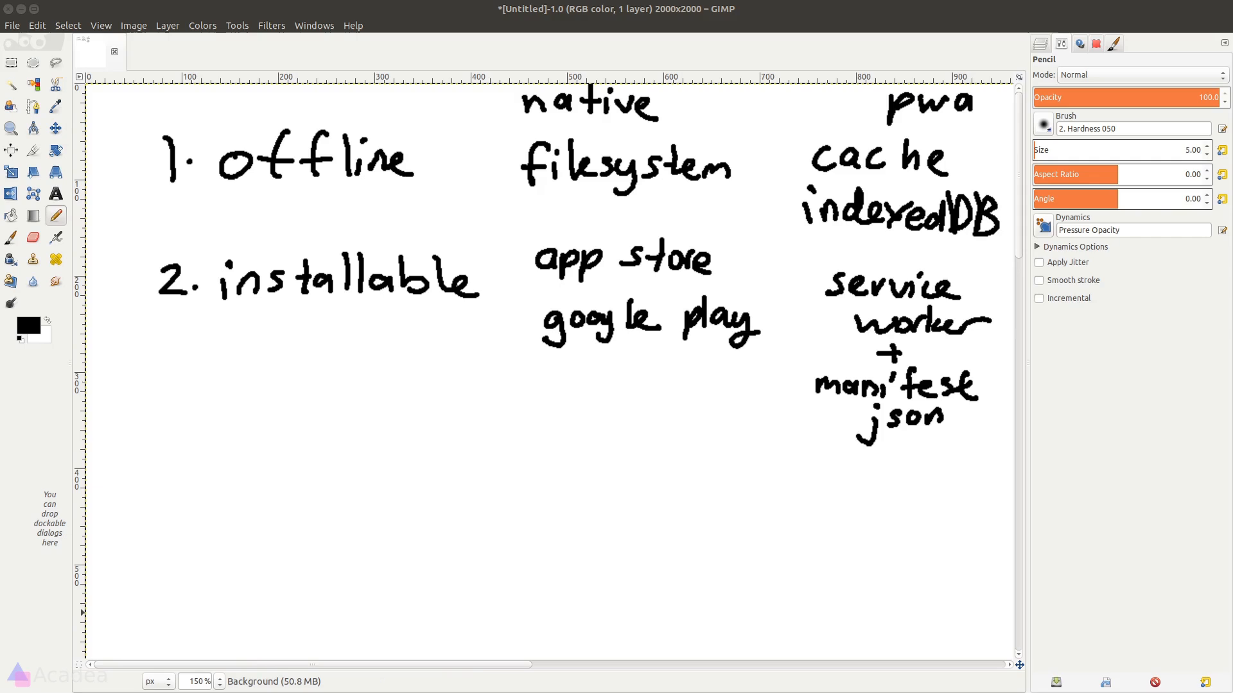
{"action": "left_click", "coordinate": [393, 531]}
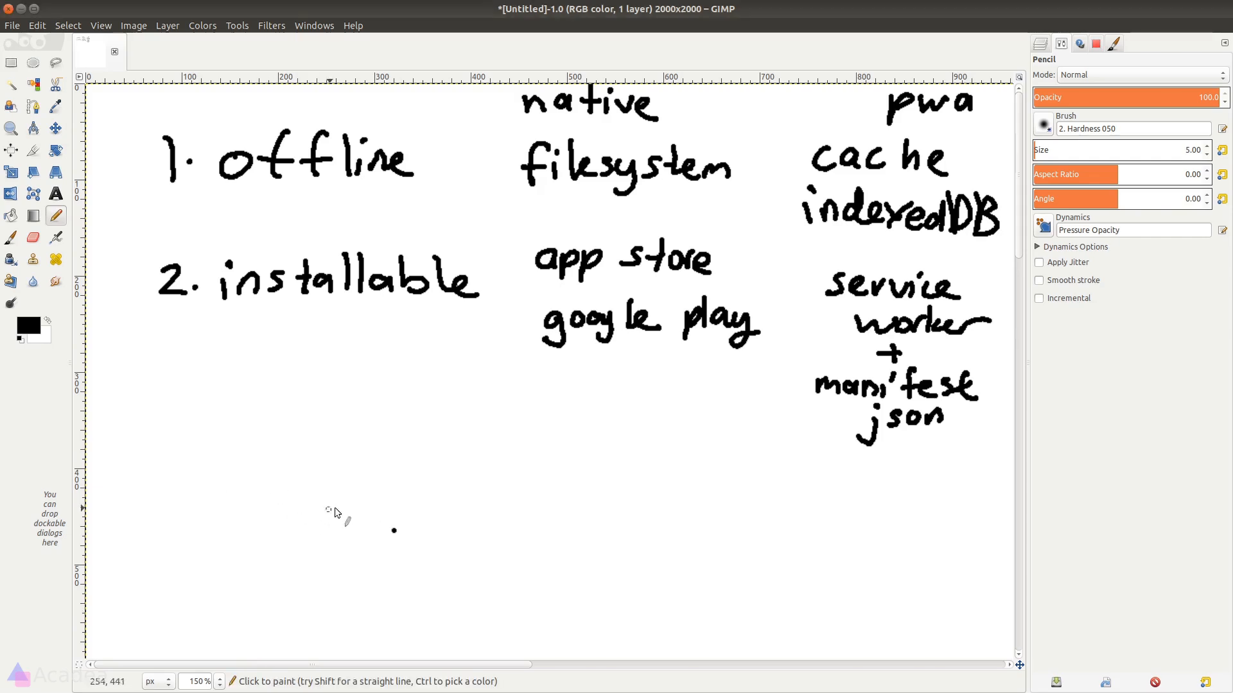
Step: Below the comparison, handwrite the first benefit '1. save $$'
{"action": "scroll", "scroll_direction": "down", "scroll_amount": 3}
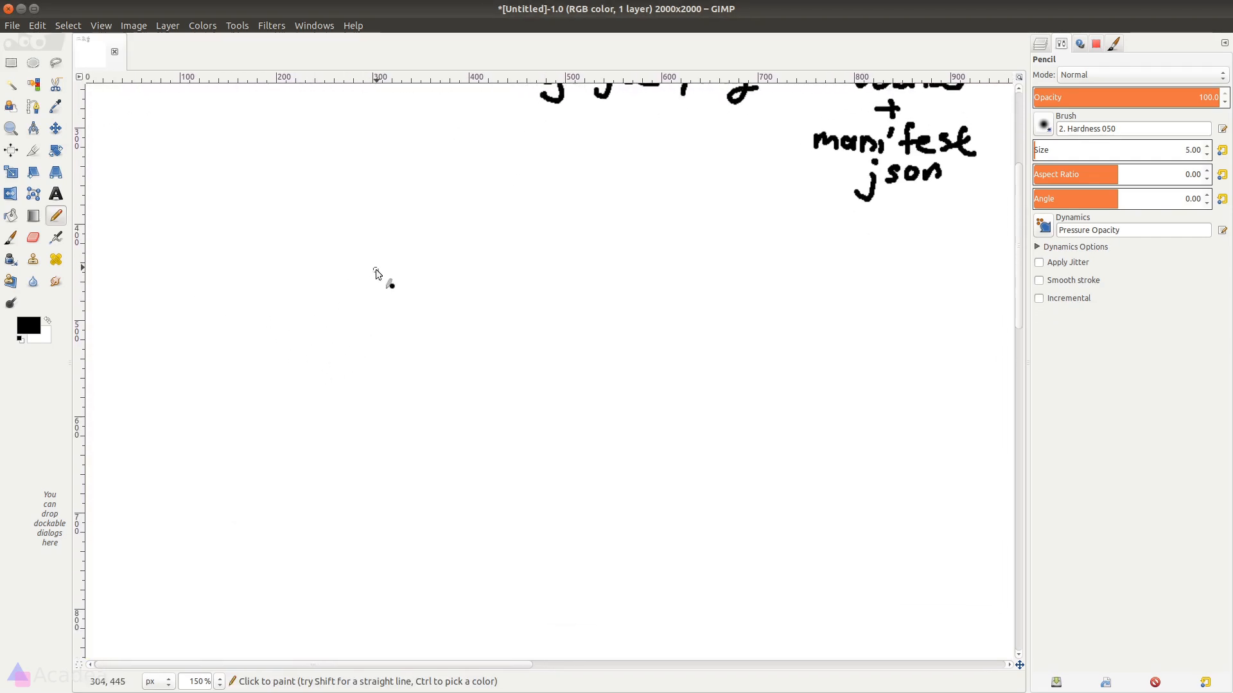
{"action": "left_click", "coordinate": [393, 285]}
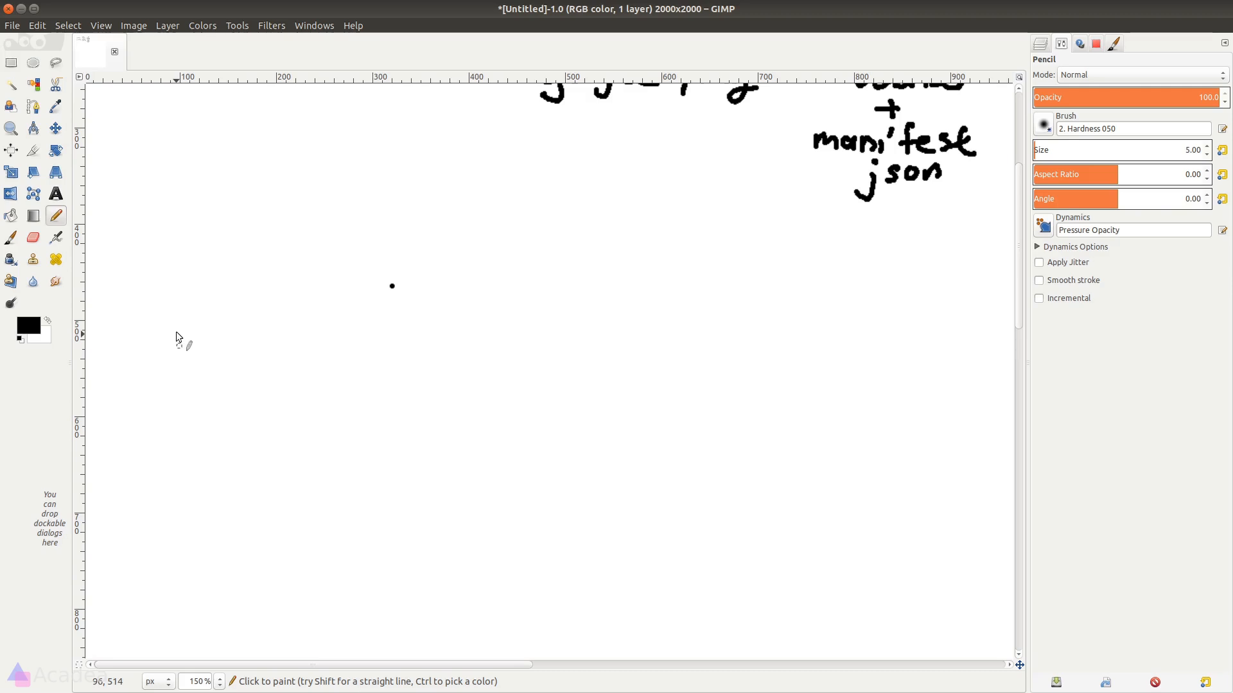
{"action": "left_click", "coordinate": [165, 267]}
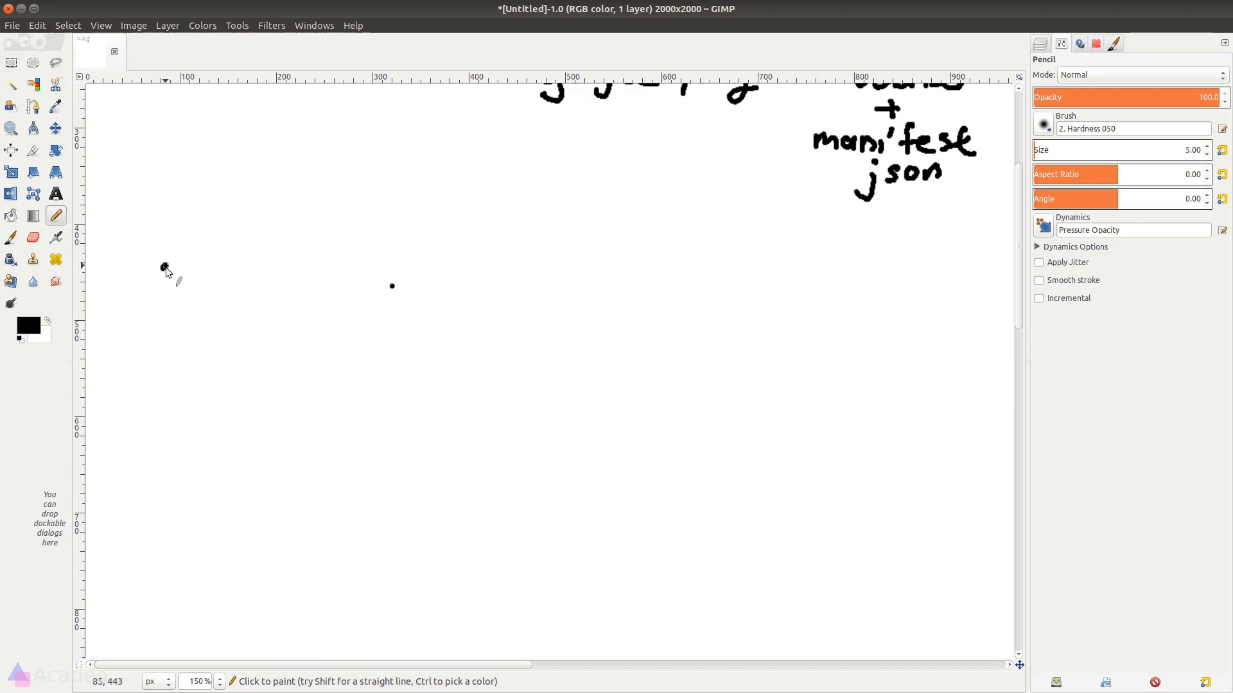
{"action": "left_click_drag", "start_coordinate": [162, 279], "coordinate": [244, 278]}
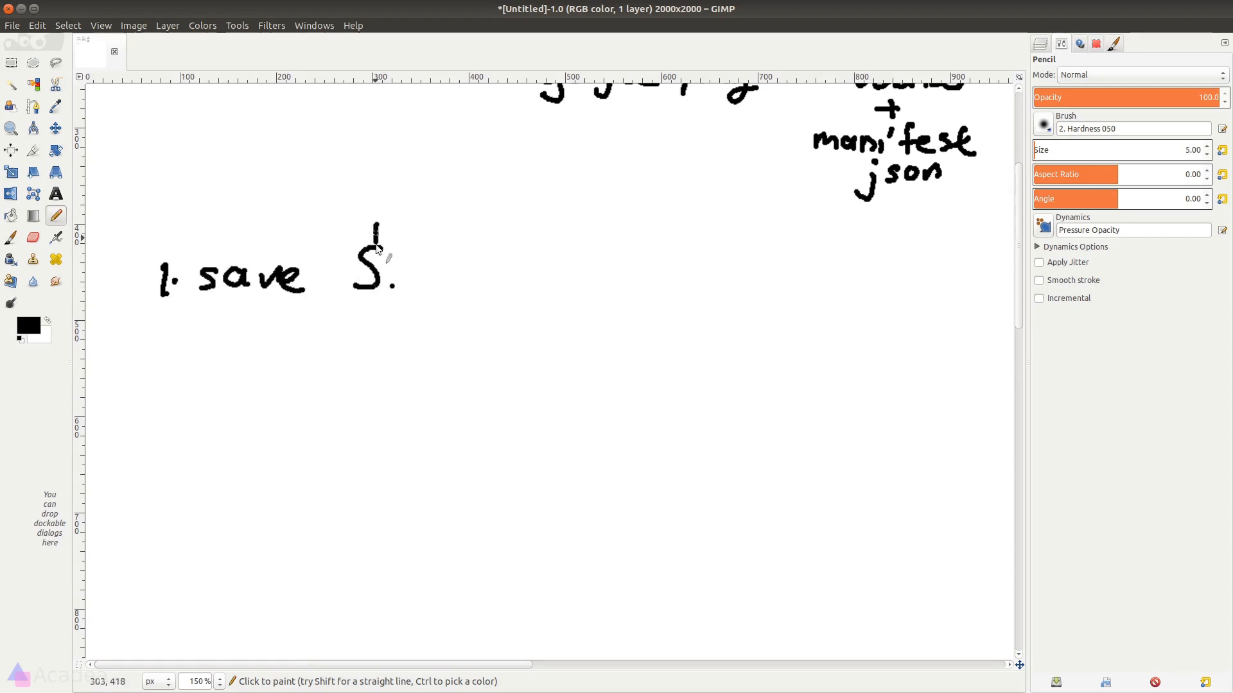
{"action": "left_click_drag", "start_coordinate": [358, 236], "coordinate": [421, 299]}
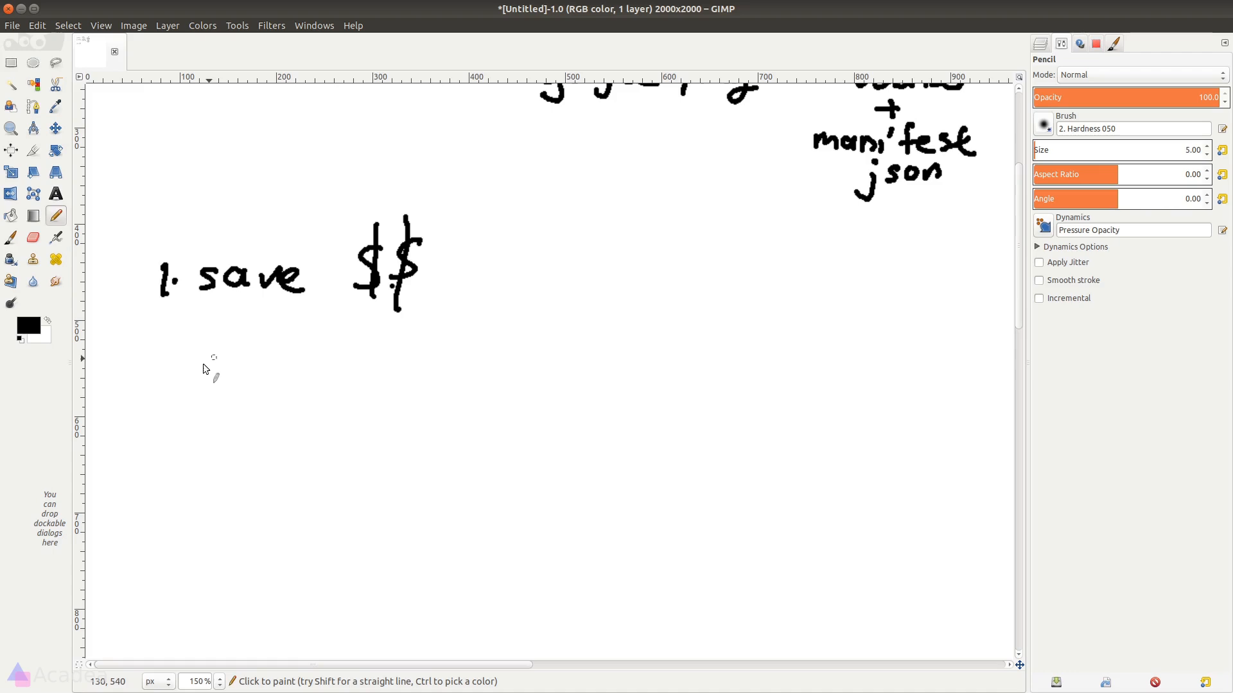
Step: Handwrite '2. 1 codebase → easier to maintain' as the second benefit
{"action": "left_click_drag", "start_coordinate": [157, 349], "coordinate": [189, 381]}
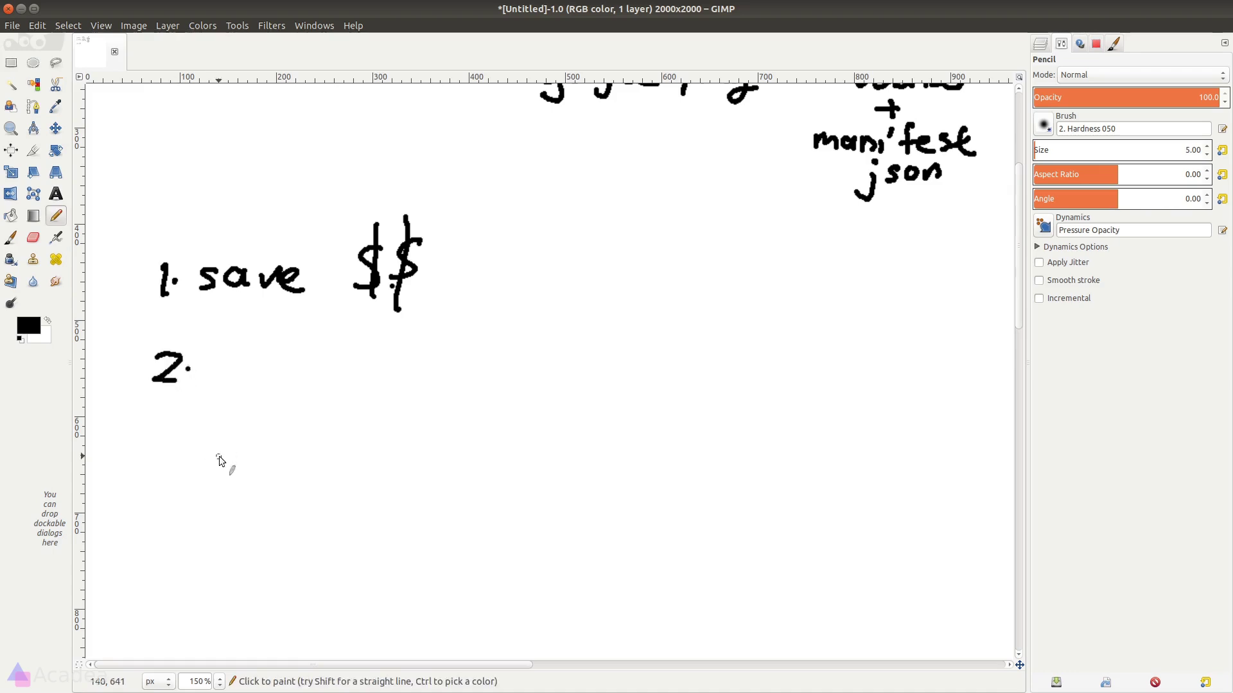
{"action": "left_click_drag", "start_coordinate": [205, 370], "coordinate": [542, 378]}
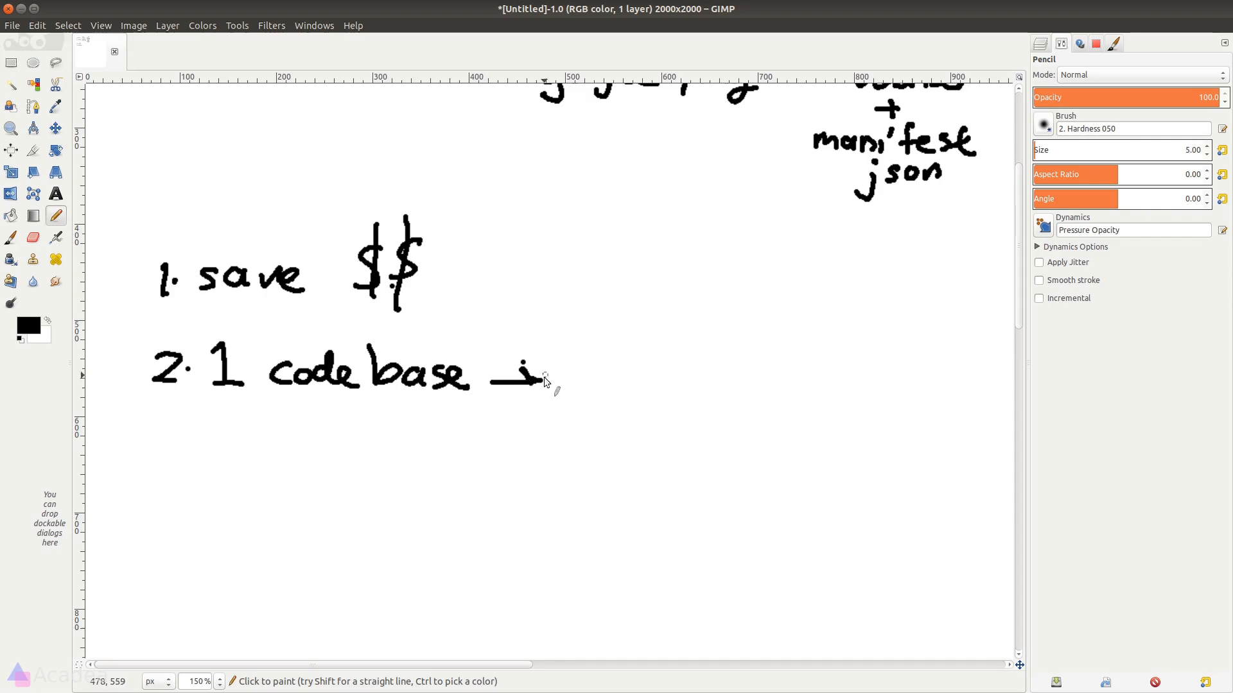
{"action": "left_click_drag", "start_coordinate": [567, 374], "coordinate": [959, 373]}
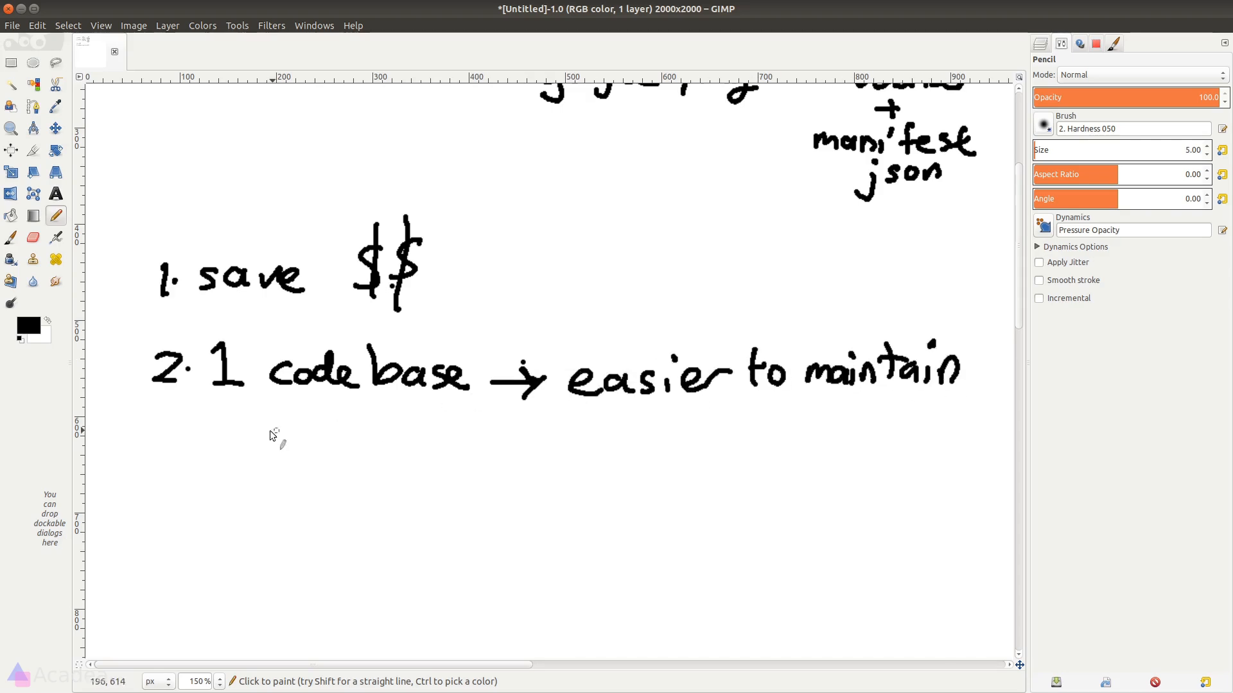
{"action": "mouse_move", "coordinate": [174, 449]}
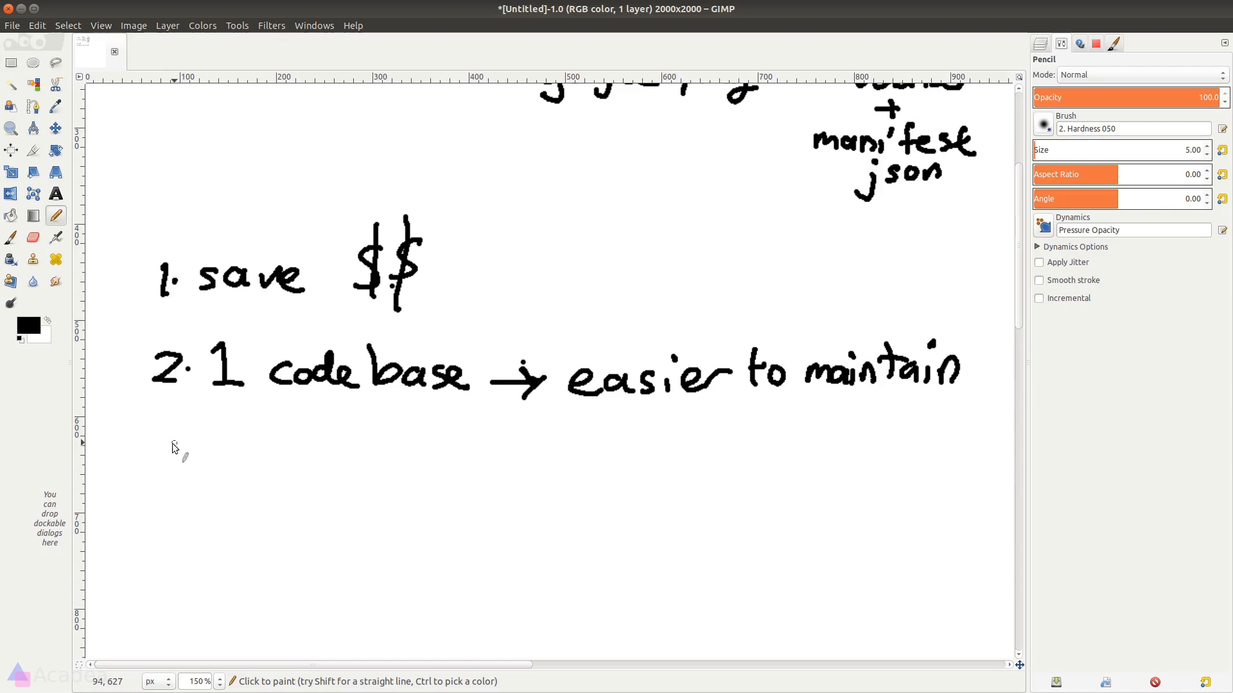
Step: Handwrite '3. cross platform' and '4. secure' below the existing benefits
{"action": "left_click_drag", "start_coordinate": [145, 436], "coordinate": [192, 471]}
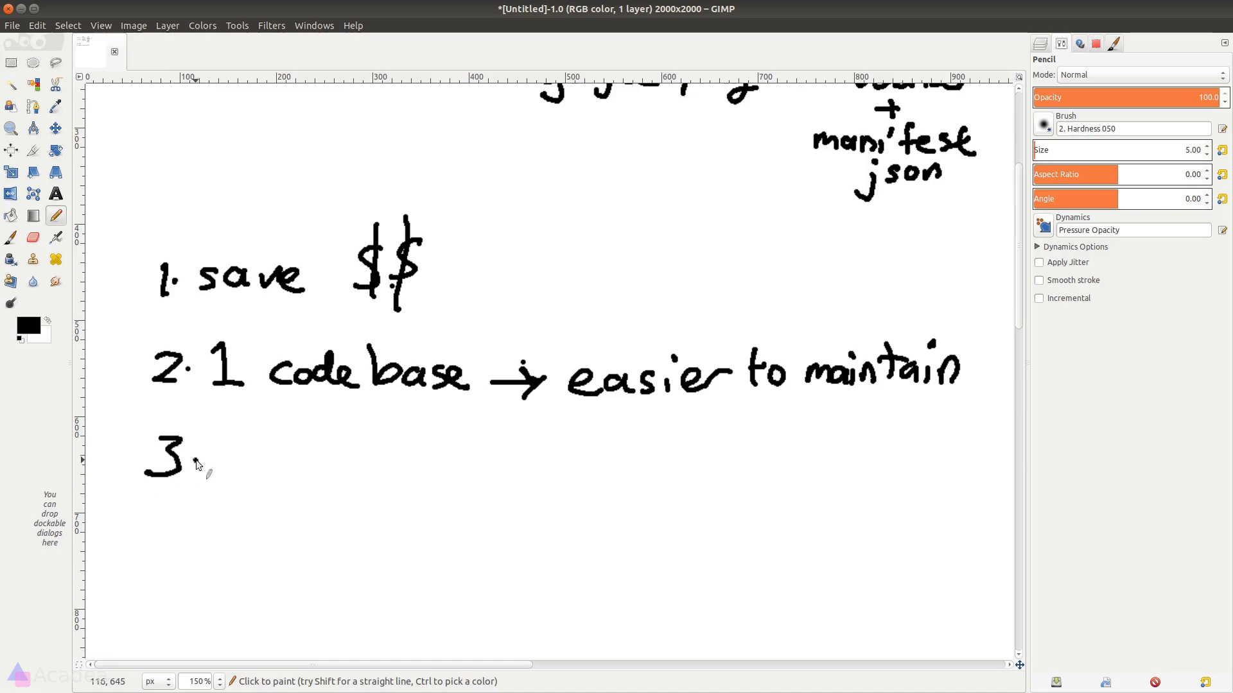
{"action": "left_click_drag", "start_coordinate": [223, 463], "coordinate": [452, 471]}
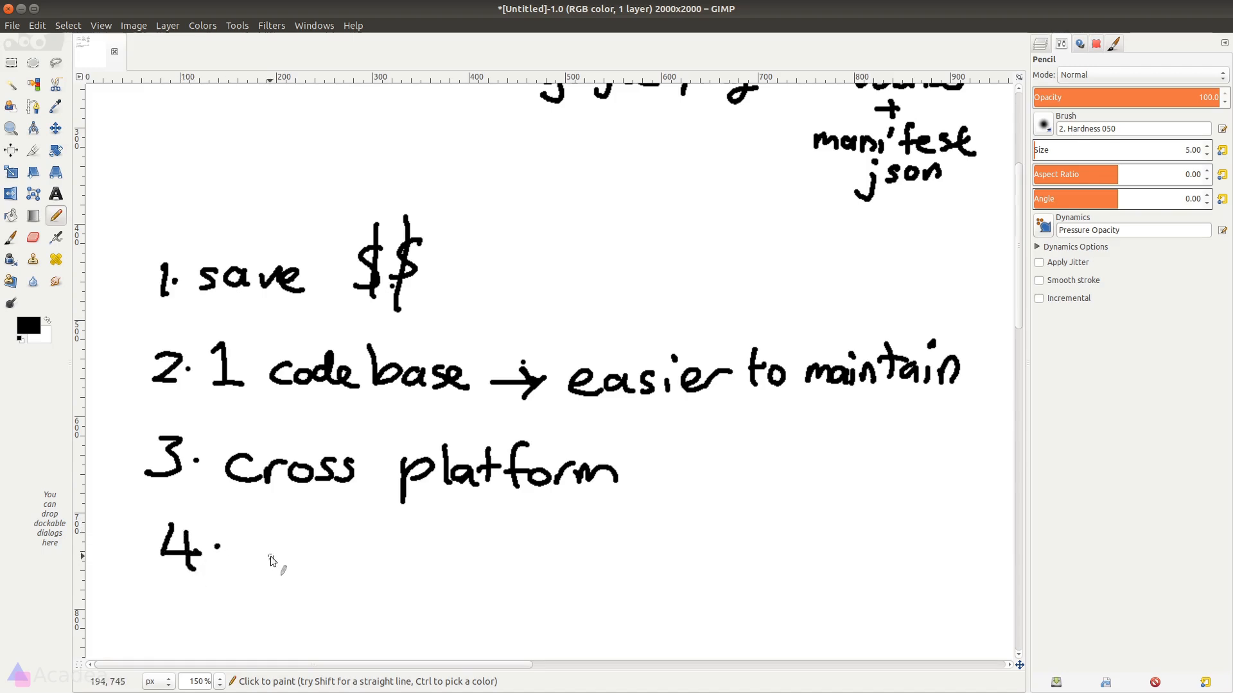
{"action": "left_click_drag", "start_coordinate": [267, 558], "coordinate": [318, 551]}
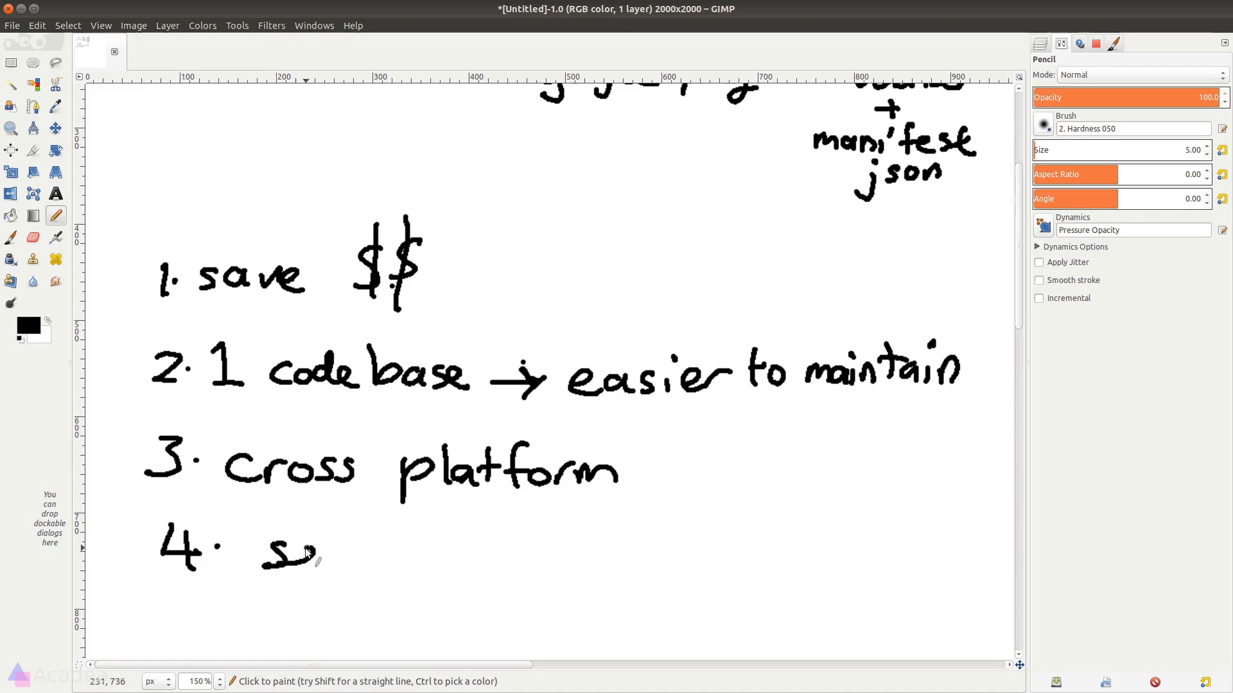
{"action": "left_click_drag", "start_coordinate": [315, 550], "coordinate": [456, 558]}
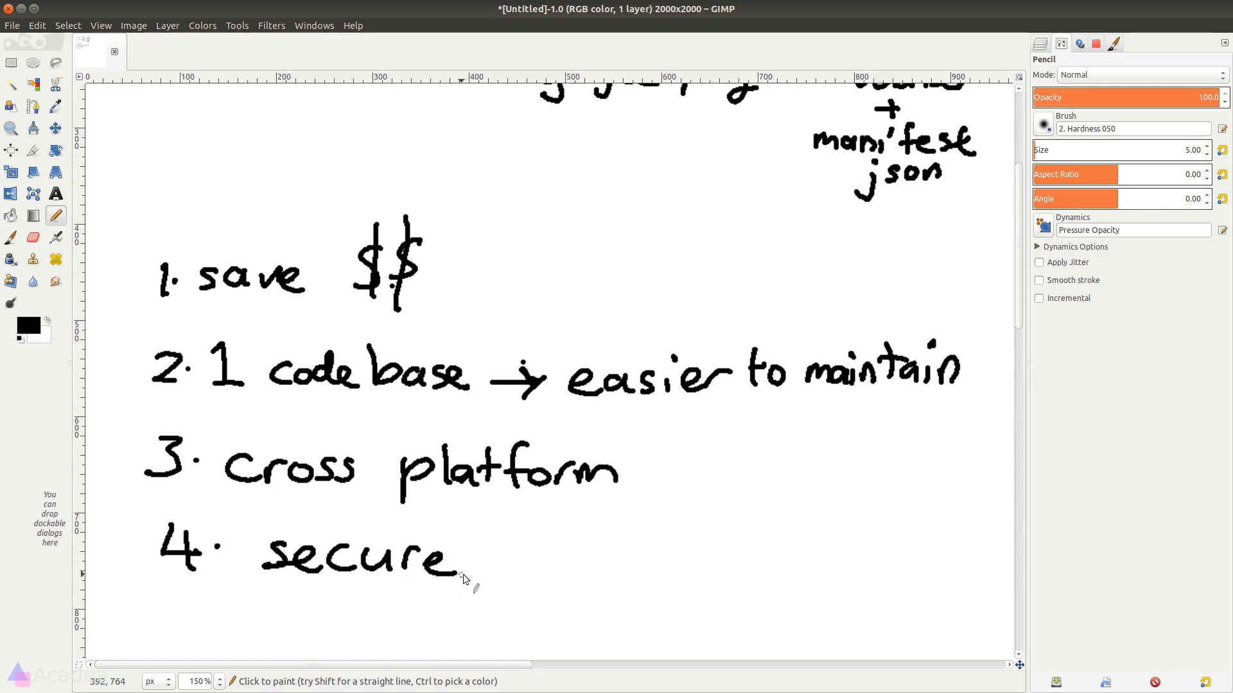